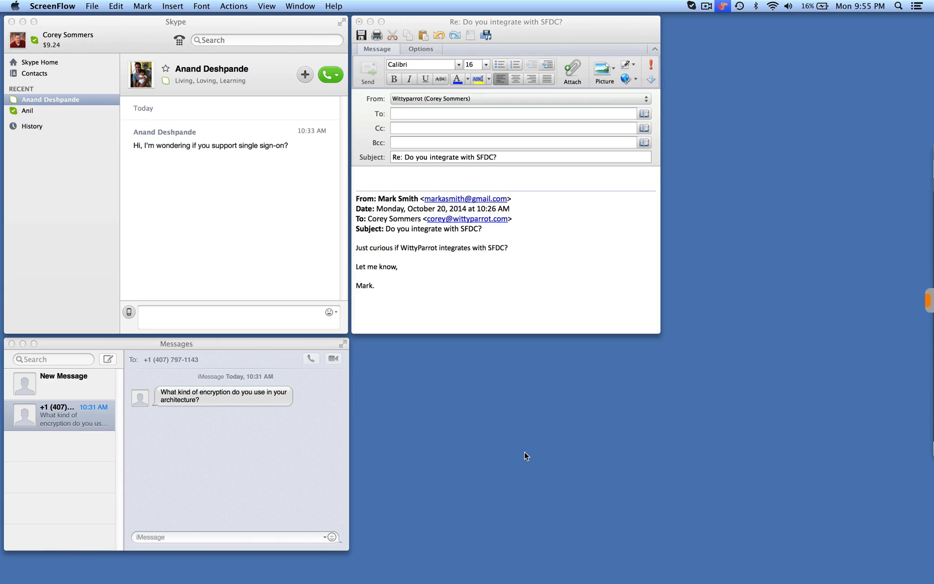
{"action": "mouse_move", "coordinate": [268, 229]}
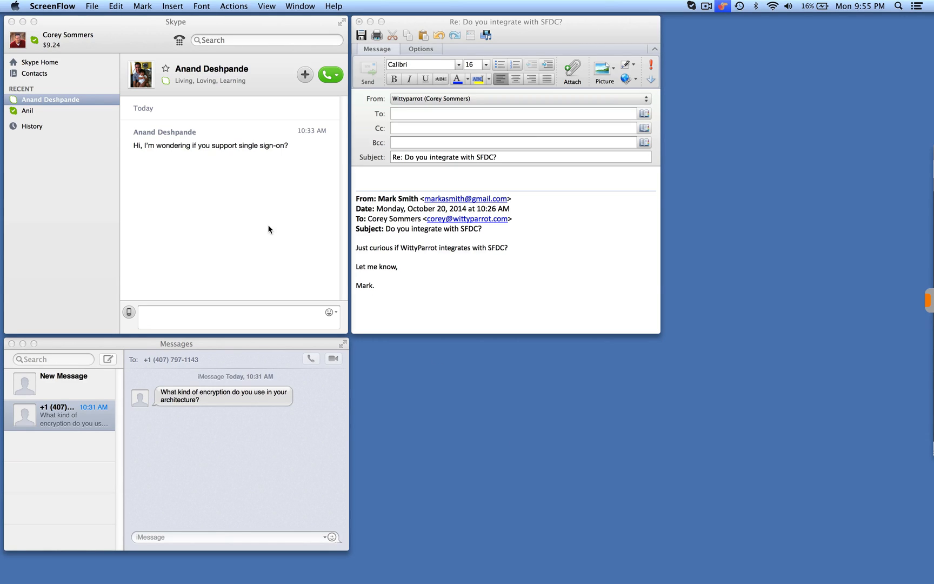
{"action": "mouse_move", "coordinate": [527, 276]}
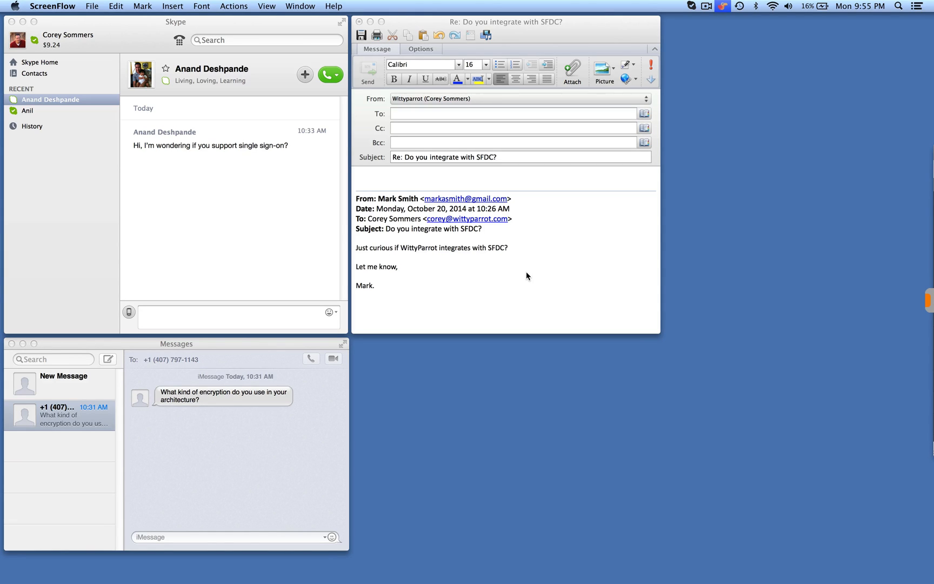
{"action": "mouse_move", "coordinate": [535, 273]}
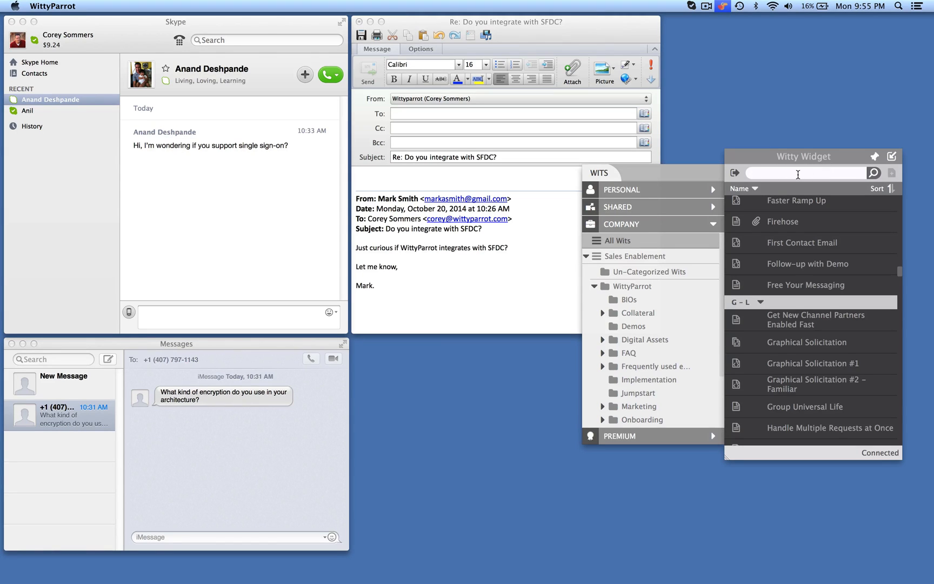
- Search wits for 'encryption' and read through the Data Security answer
{"action": "type", "text": "encryption"}
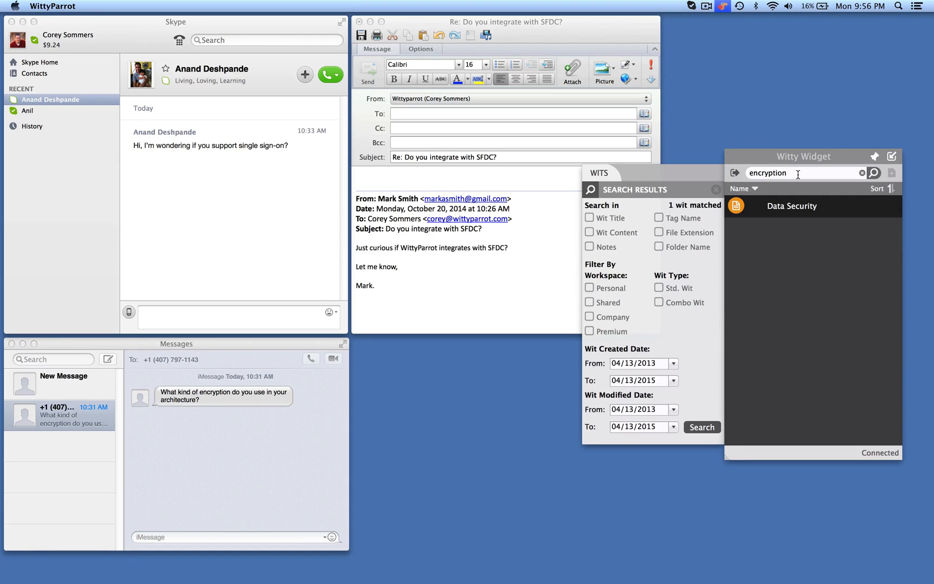
{"action": "left_click", "coordinate": [792, 205]}
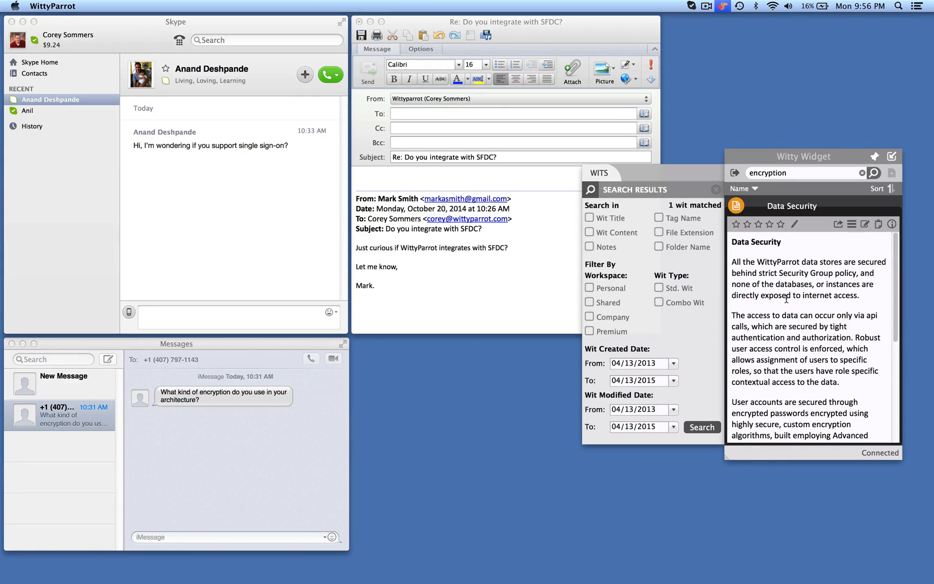
{"action": "scroll", "scroll_direction": "down", "scroll_amount": 3}
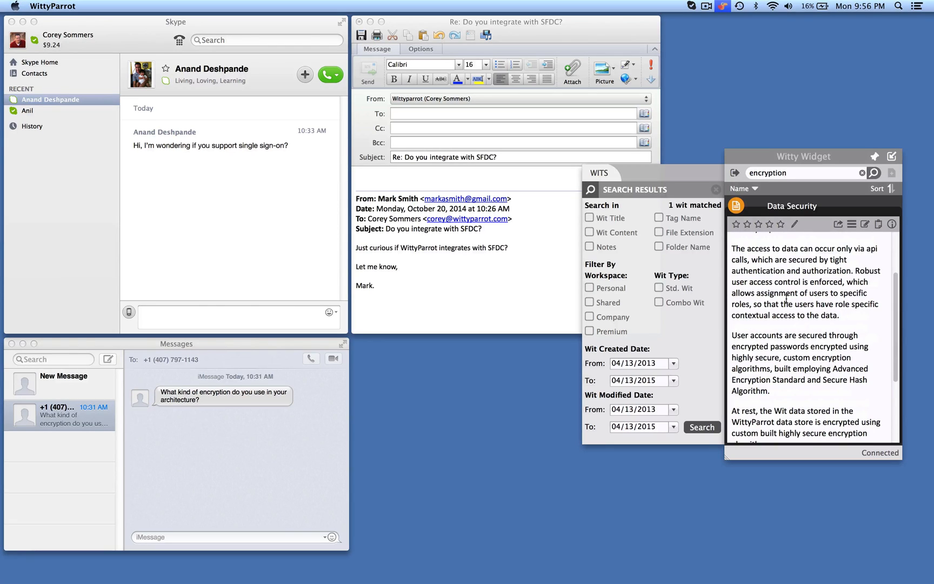
{"action": "scroll", "scroll_direction": "down", "scroll_amount": 3}
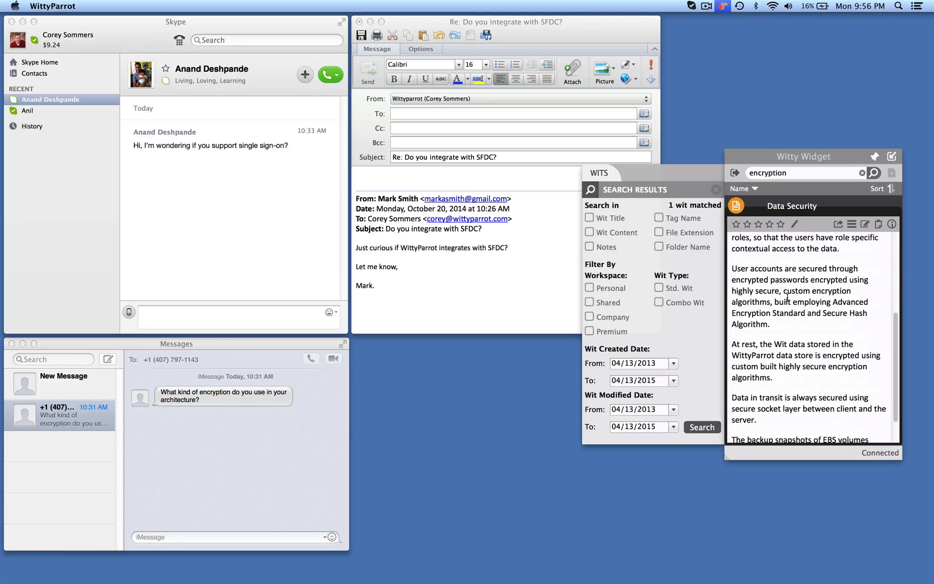
{"action": "mouse_move", "coordinate": [724, 264]}
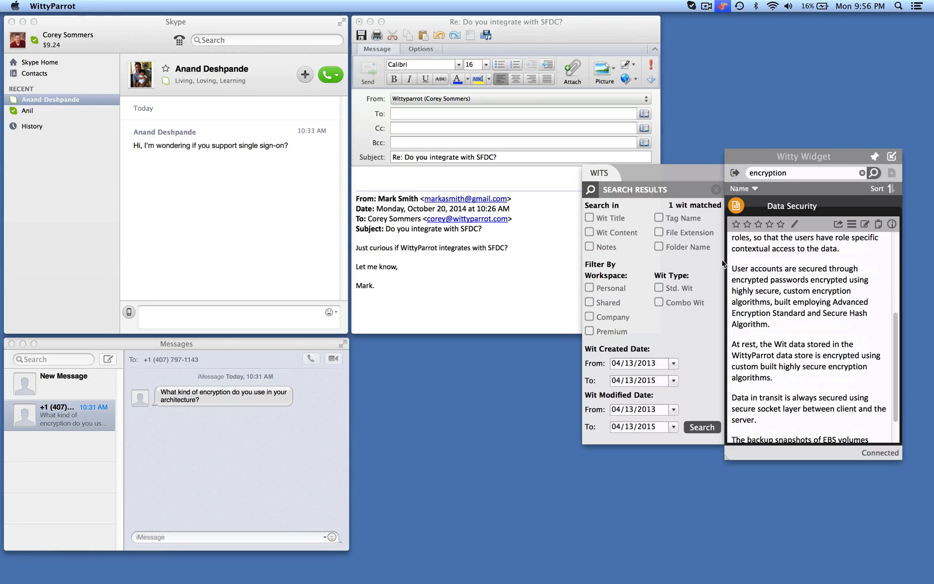
- Drag the encryption paragraphs into the Skype message box and clear the search
{"action": "left_click_drag", "start_coordinate": [732, 269], "coordinate": [794, 320]}
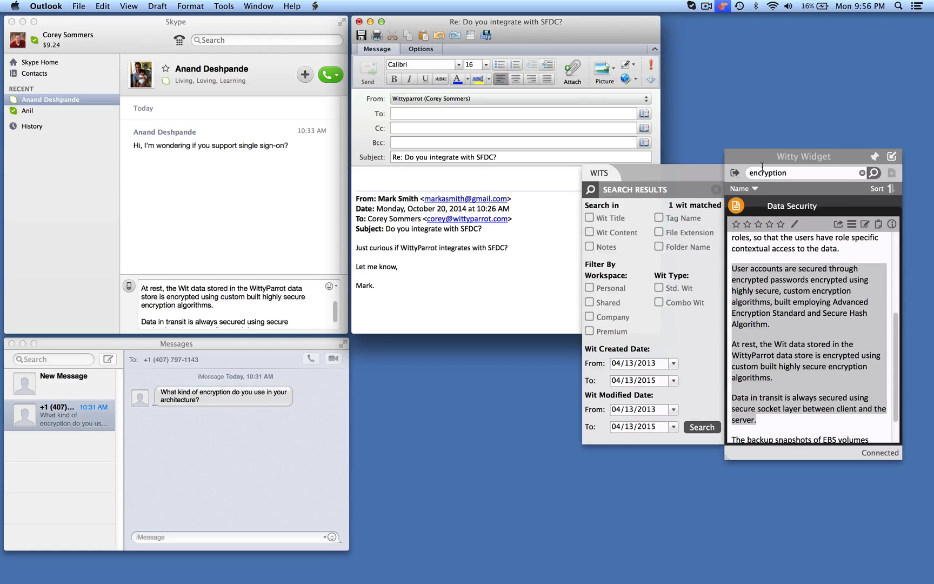
{"action": "left_click", "coordinate": [862, 173]}
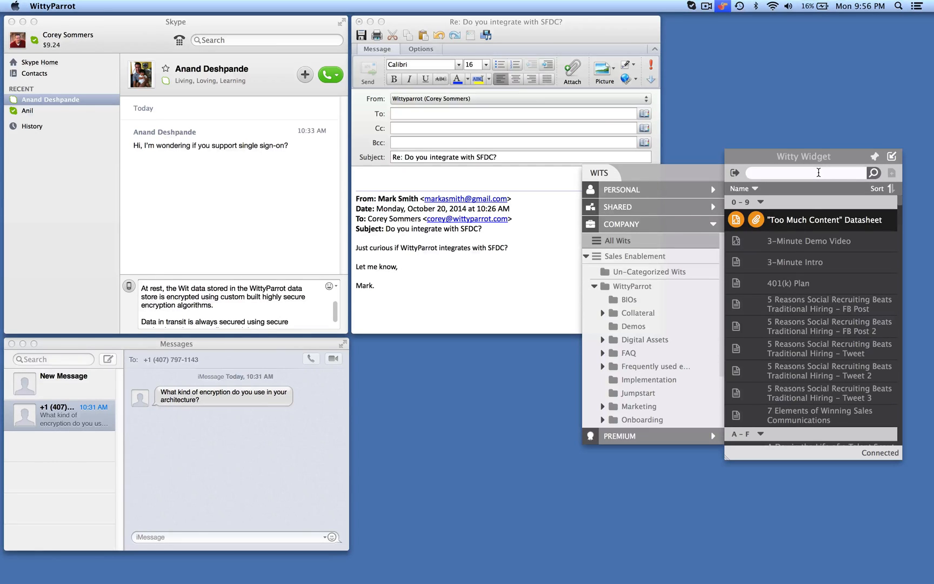
- Search for SFDC integration and open the SFDC Integration Video – Email wit
{"action": "type", "text": "SFD"}
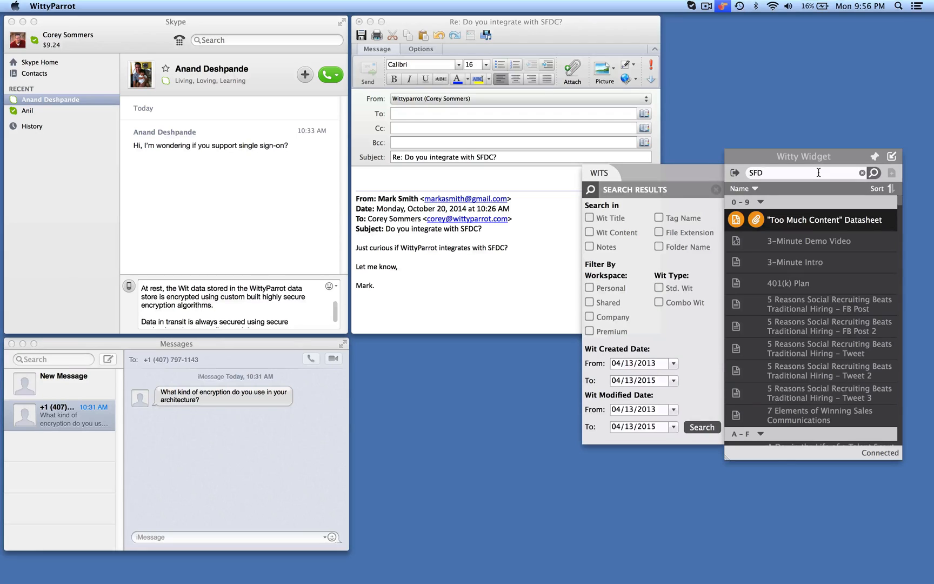
{"action": "type", "text": "1"}
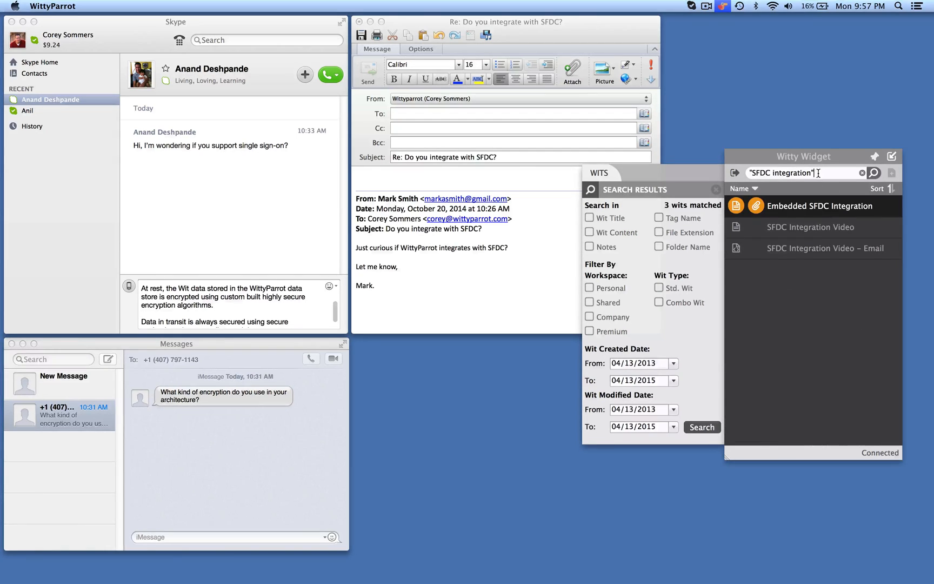
{"action": "left_click", "coordinate": [824, 247]}
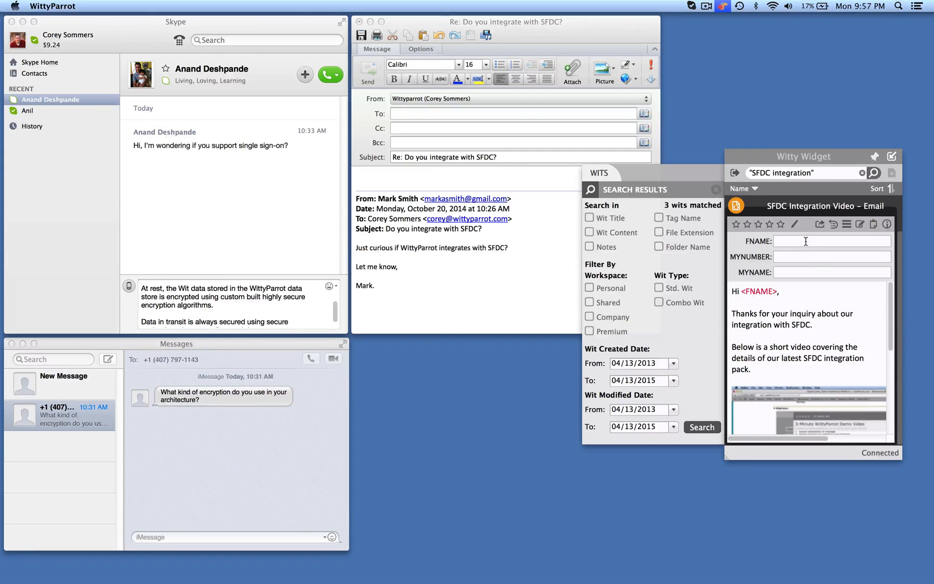
- Fill the template with recipient name 'M', number 408-771 and sender name Corey
{"action": "type", "text": "M"}
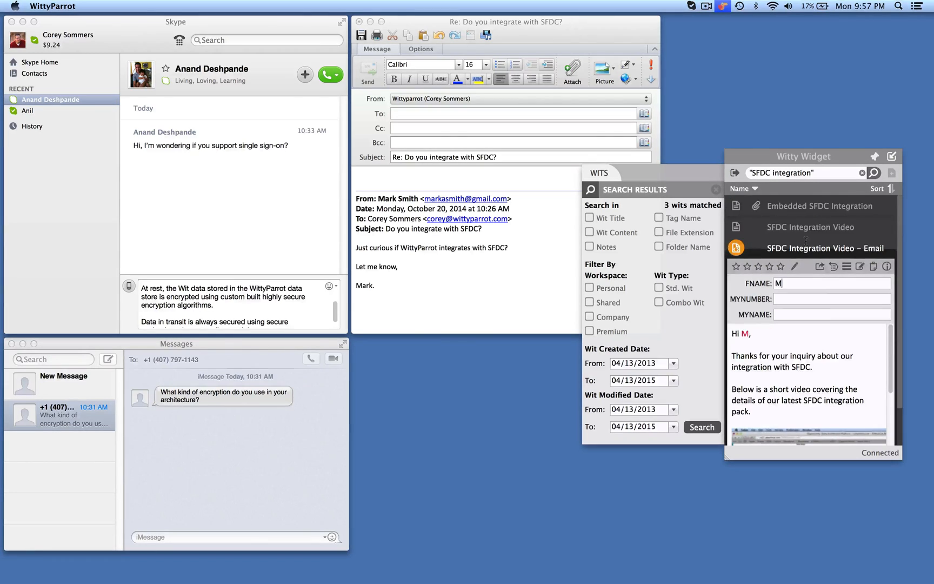
{"action": "type", "text": "408-771"}
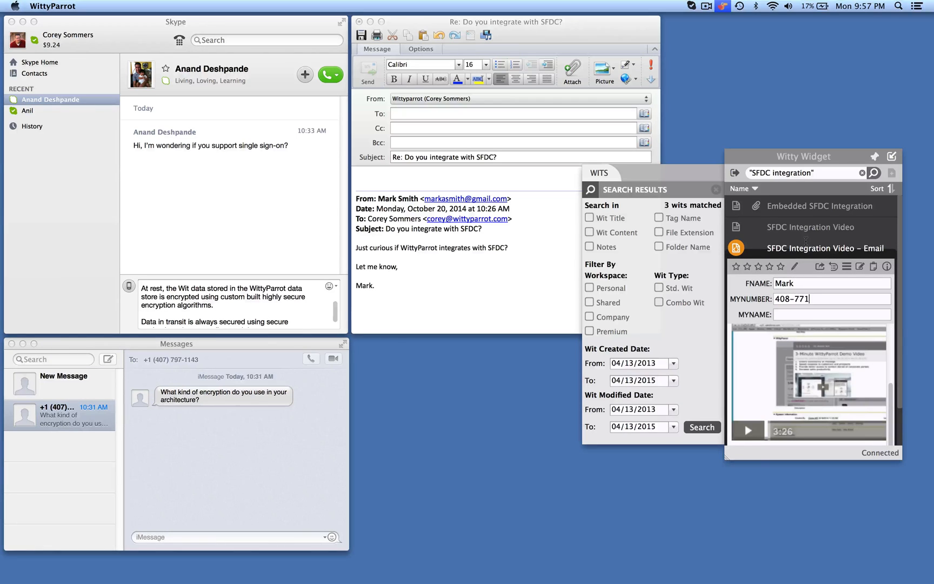
{"action": "type", "text": "Corey"}
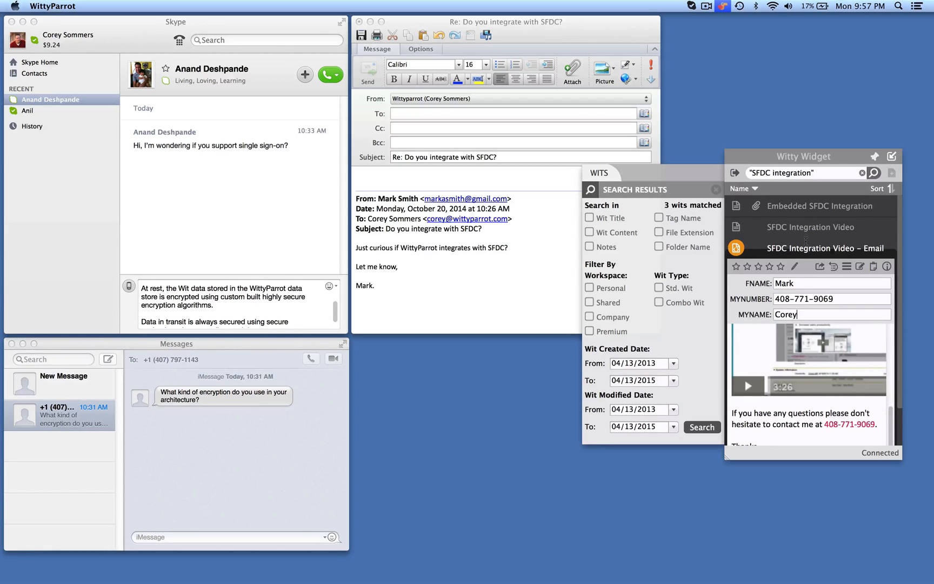